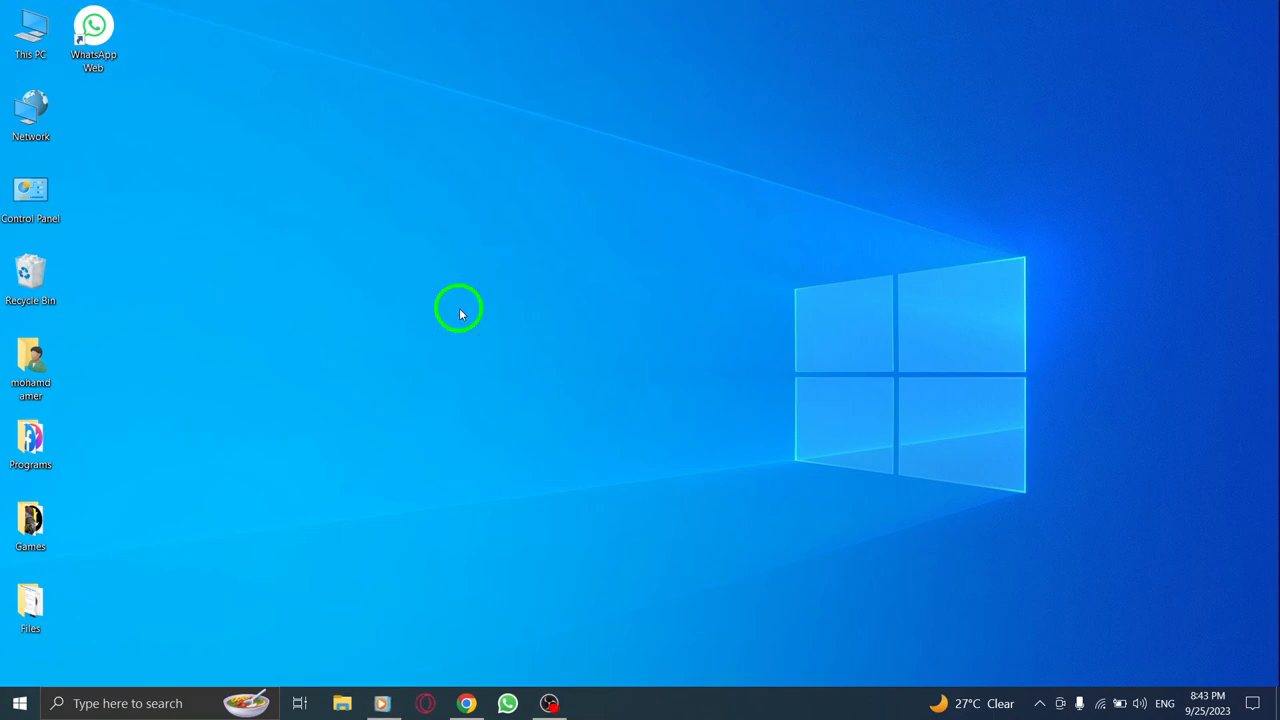
{"action": "mouse_move", "coordinate": [448, 268]}
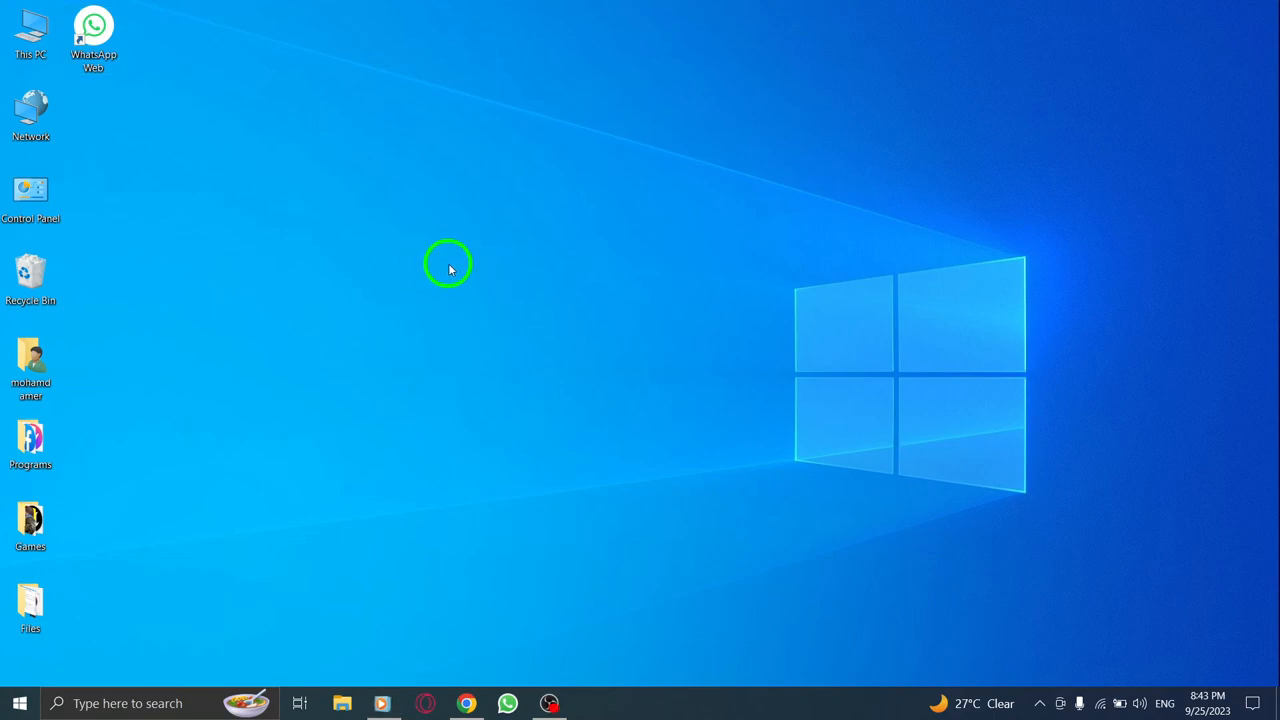
{"action": "mouse_move", "coordinate": [504, 280]}
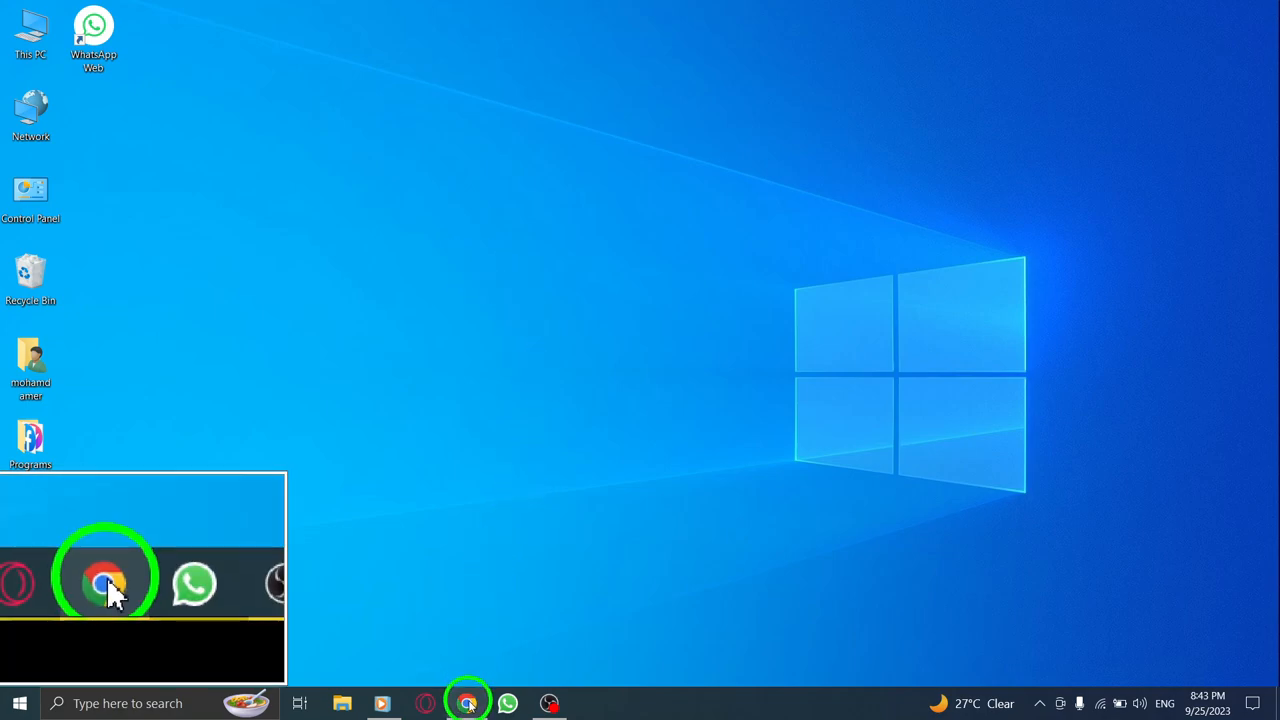
- Search Google for 'wa web plus' in Chrome and reach the WA Web Plus store page
{"action": "left_click", "coordinate": [108, 584]}
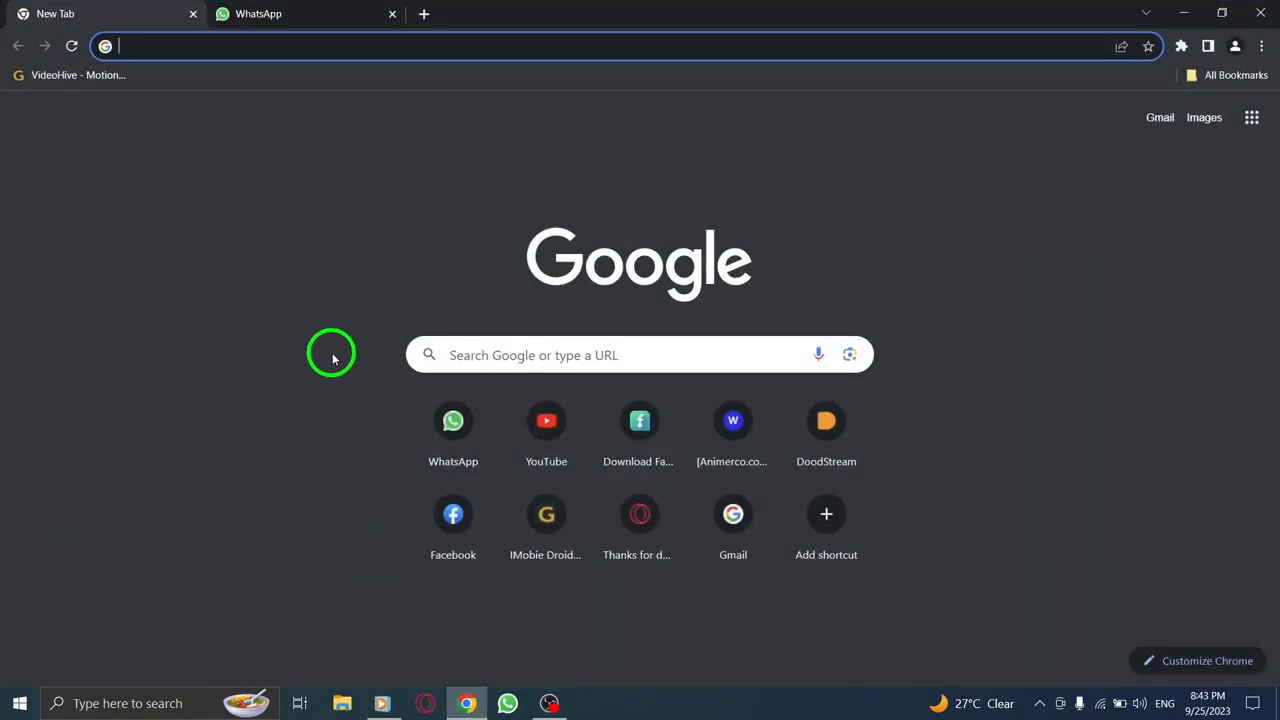
{"action": "type", "text": "wa web plus"}
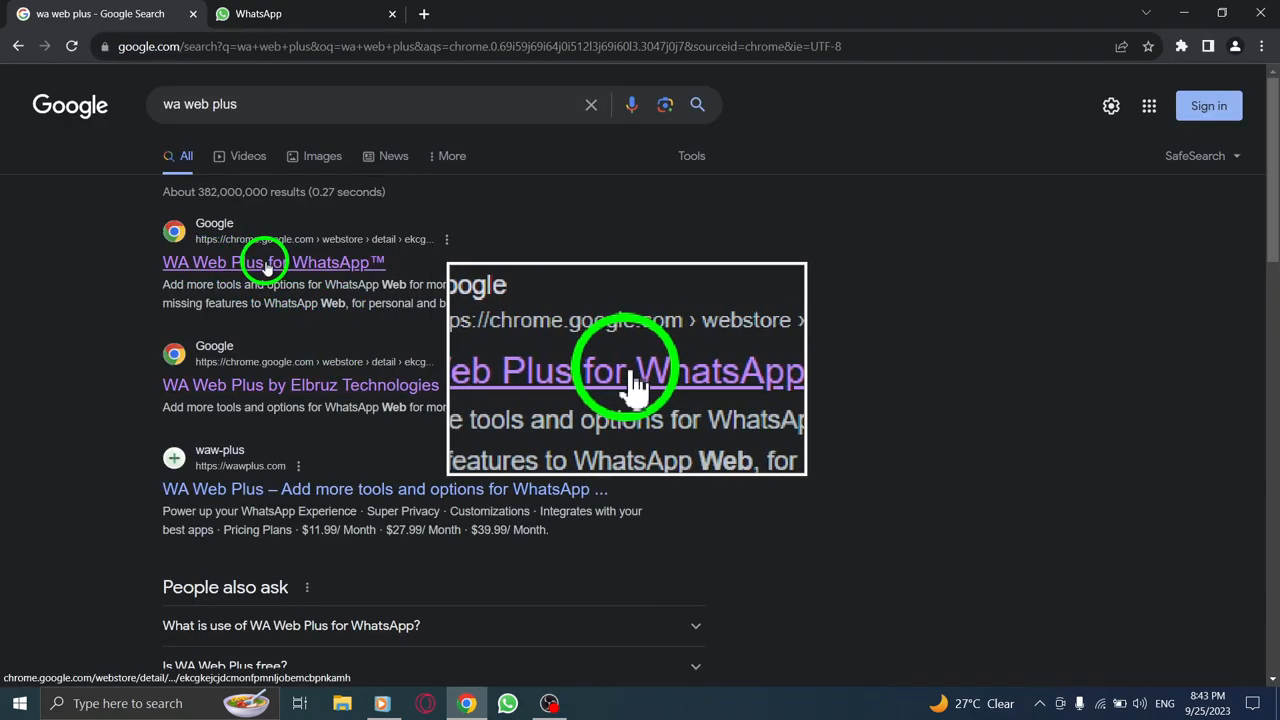
{"action": "left_click", "coordinate": [272, 262]}
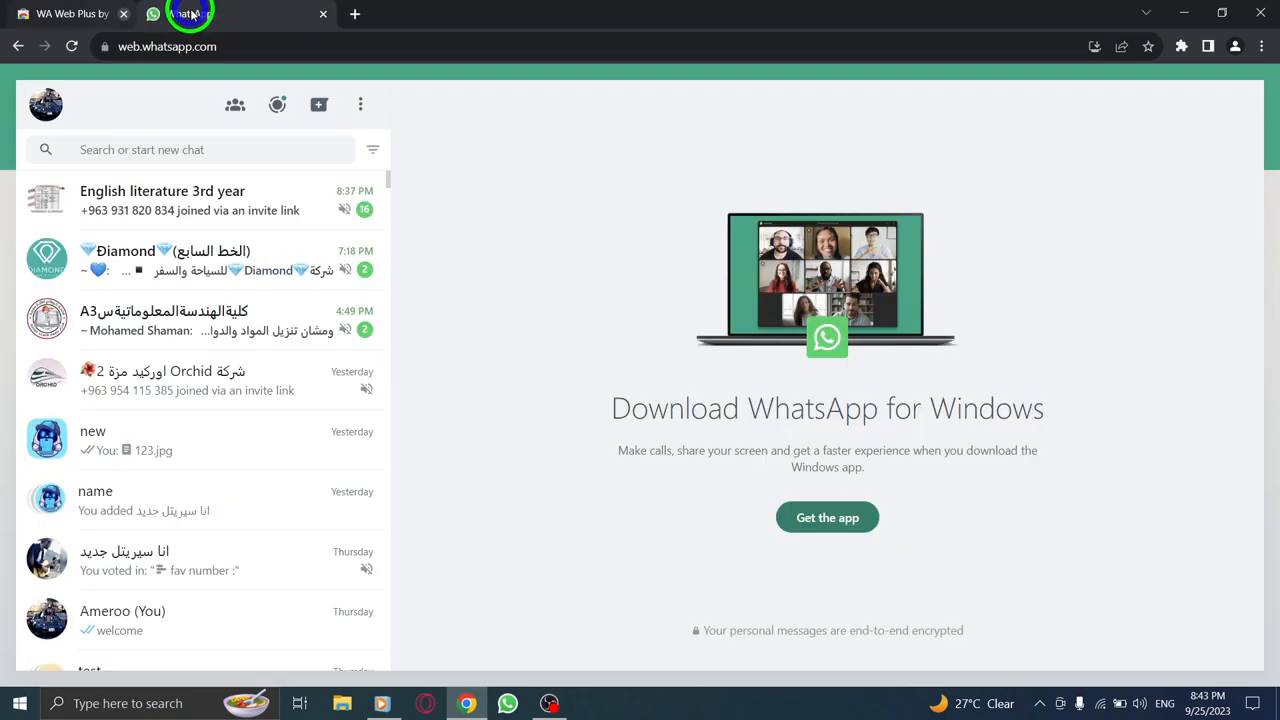
- Close the store tab and bring up the WA Web Plus settings panel over WhatsApp Web
{"action": "left_click", "coordinate": [124, 12]}
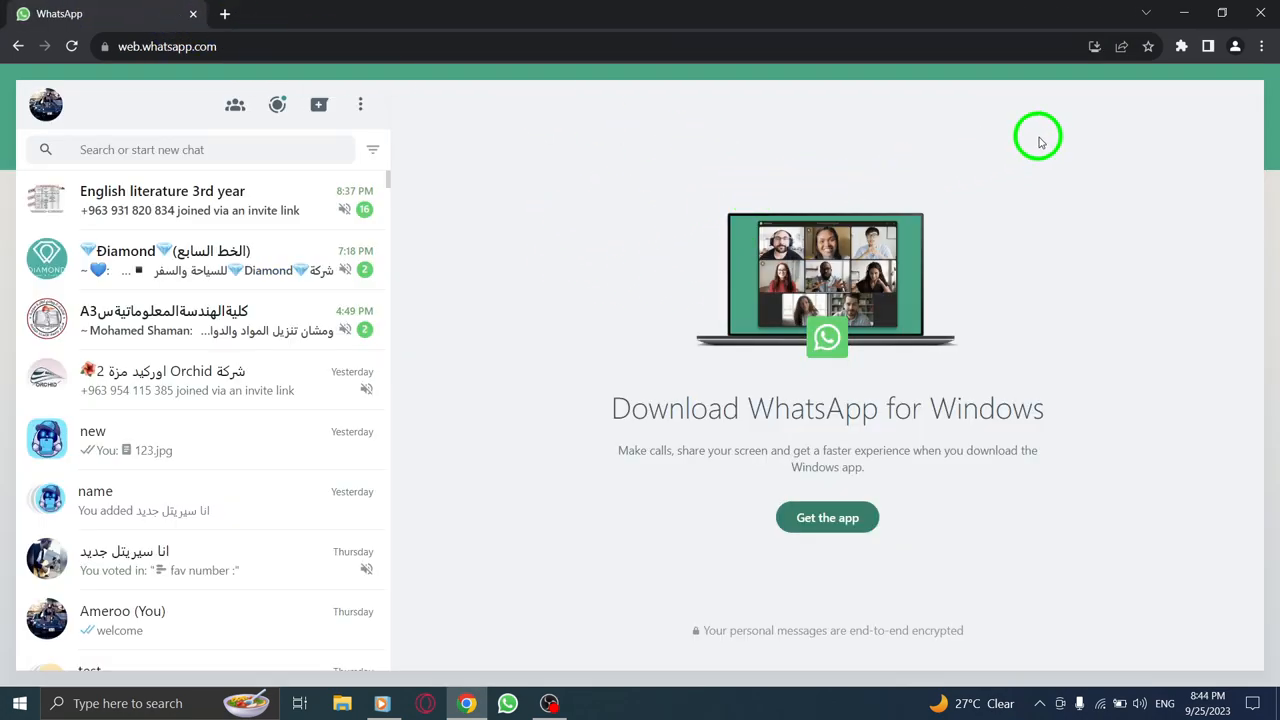
{"action": "left_click", "coordinate": [1180, 46]}
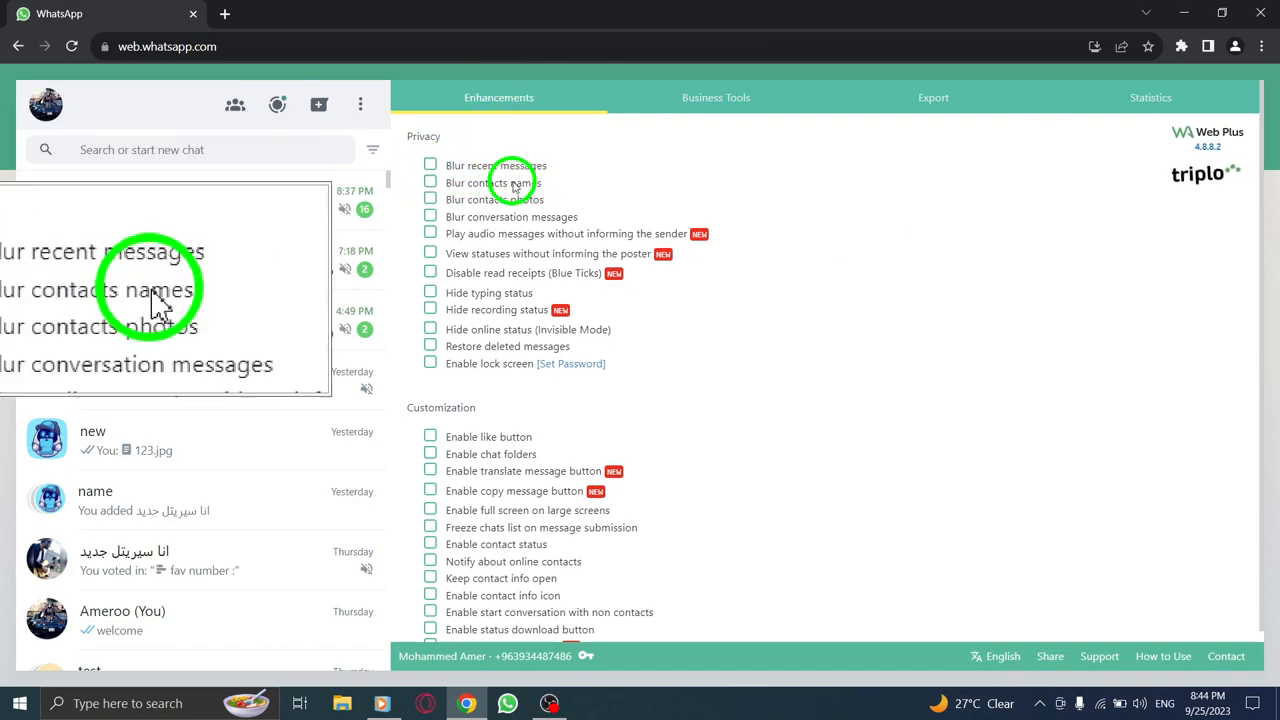
- Enable 'Blur contacts names' under Privacy so chat-list names appear blurred
{"action": "left_click", "coordinate": [430, 182]}
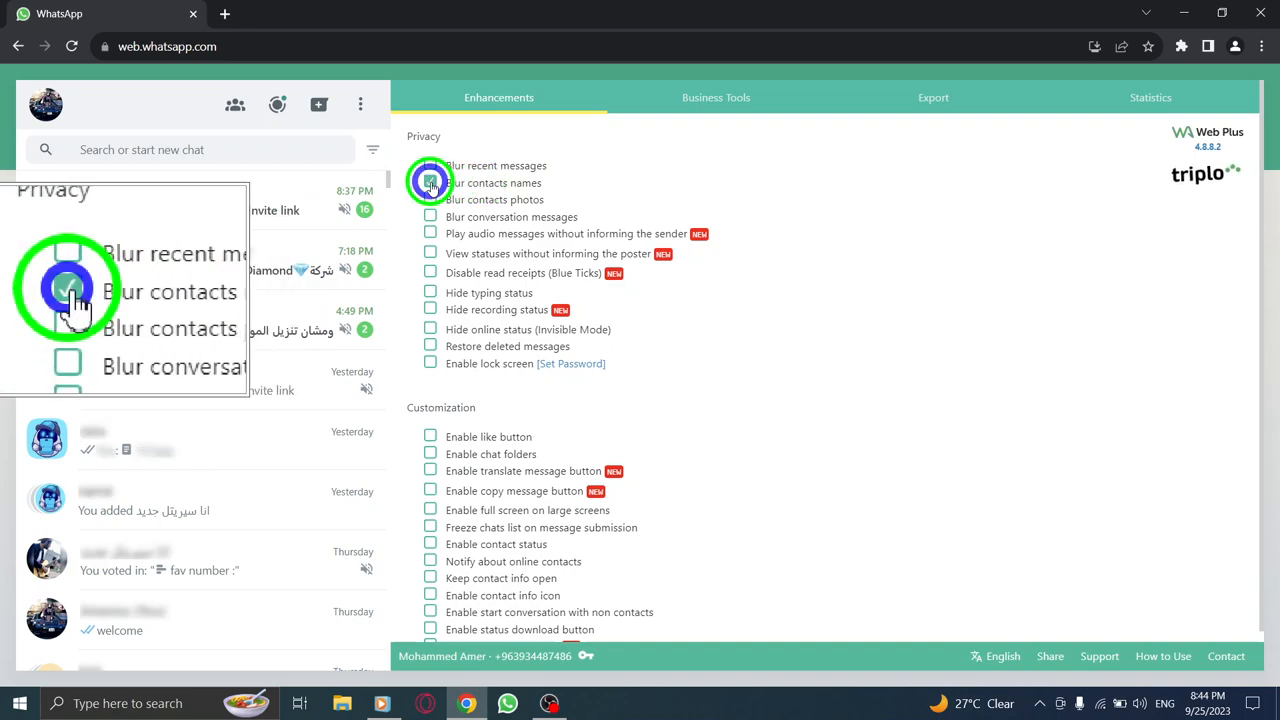
{"action": "left_click", "coordinate": [430, 182]}
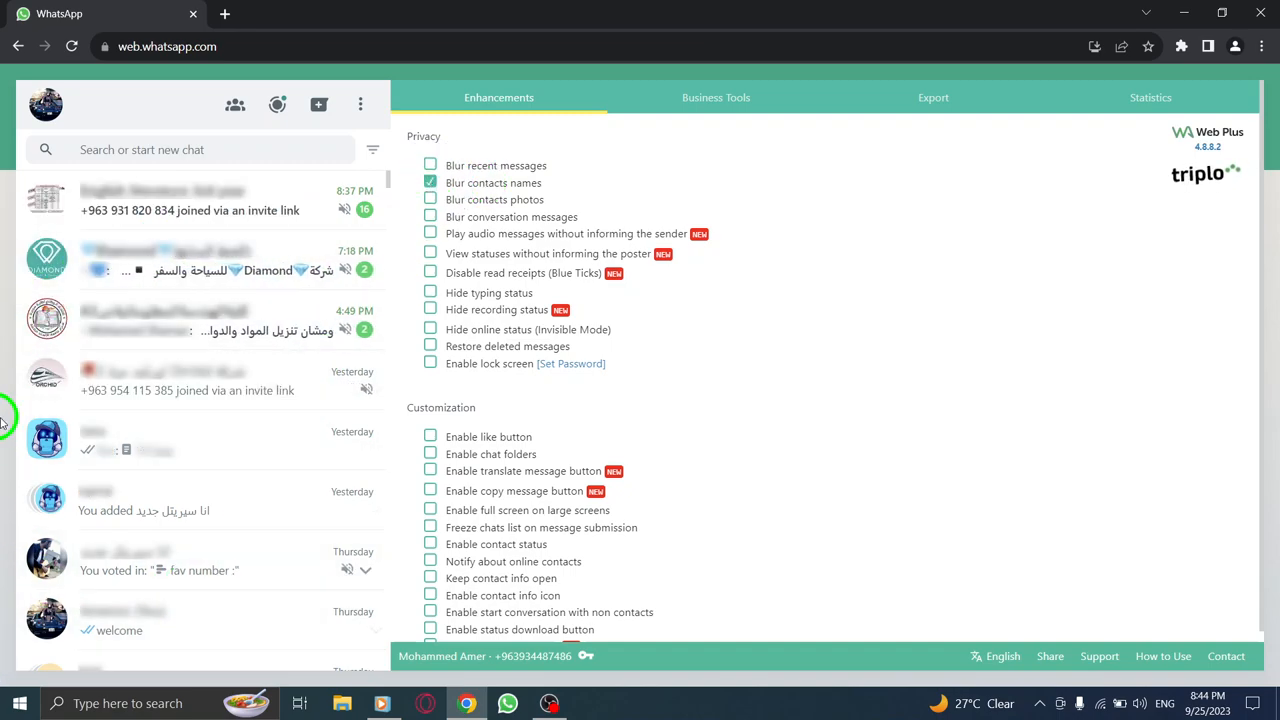
{"action": "mouse_move", "coordinate": [924, 264]}
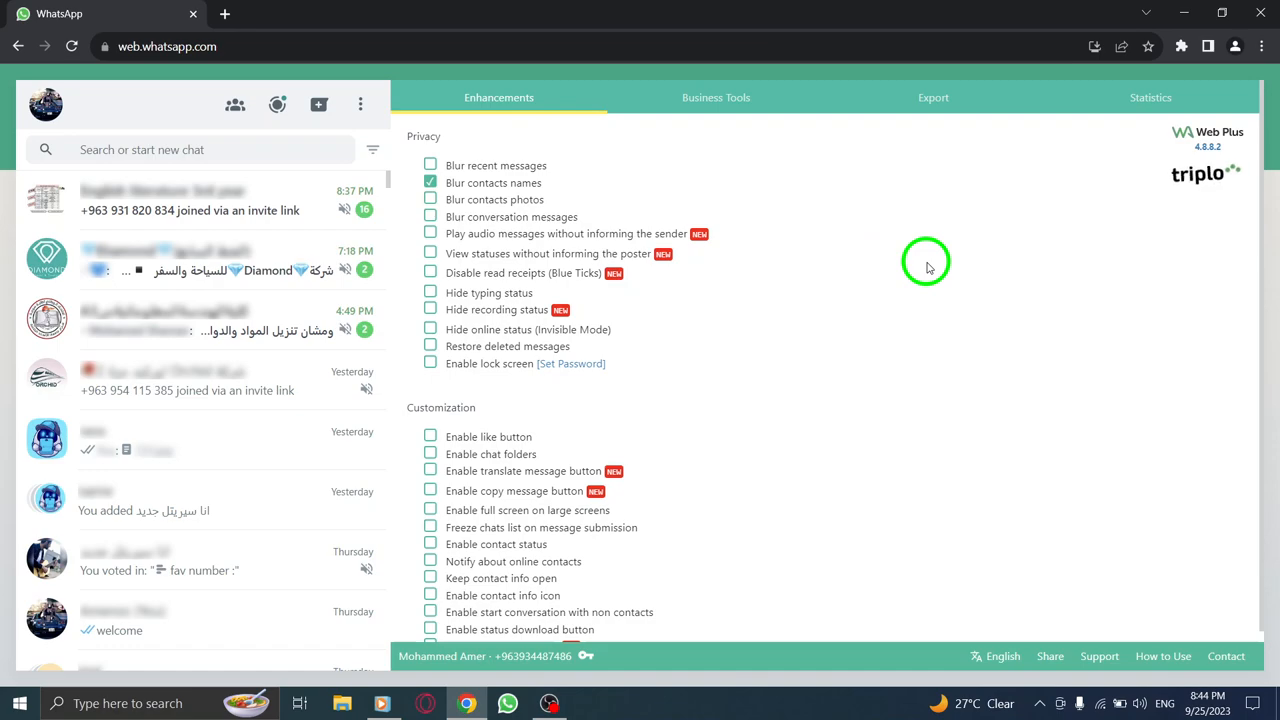